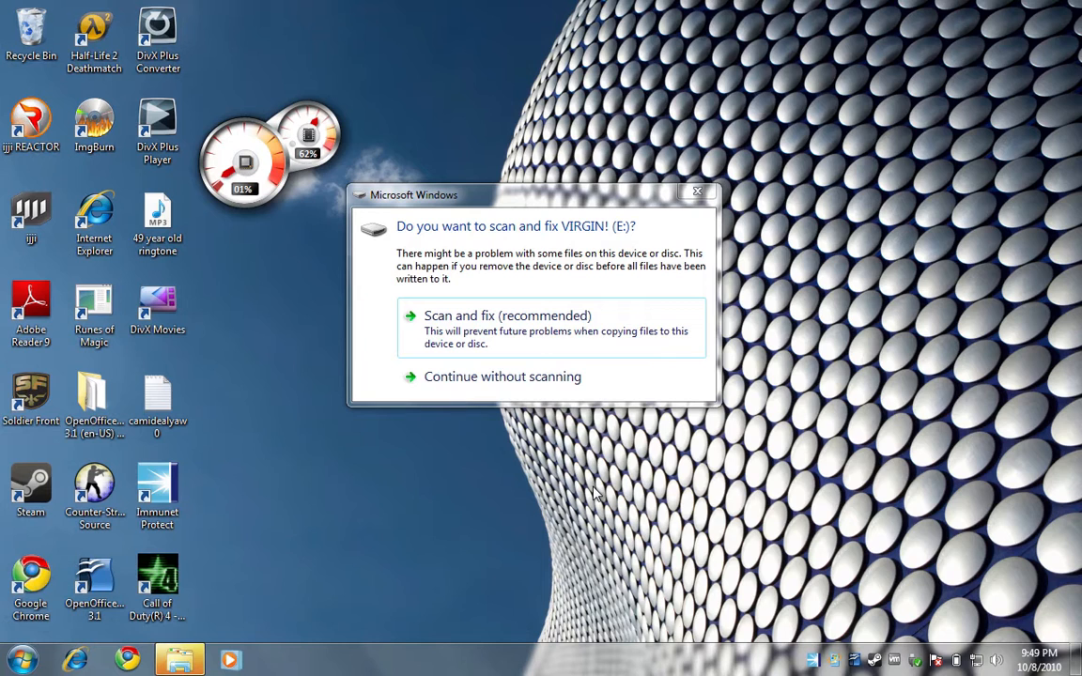
mouse_move(692, 359)
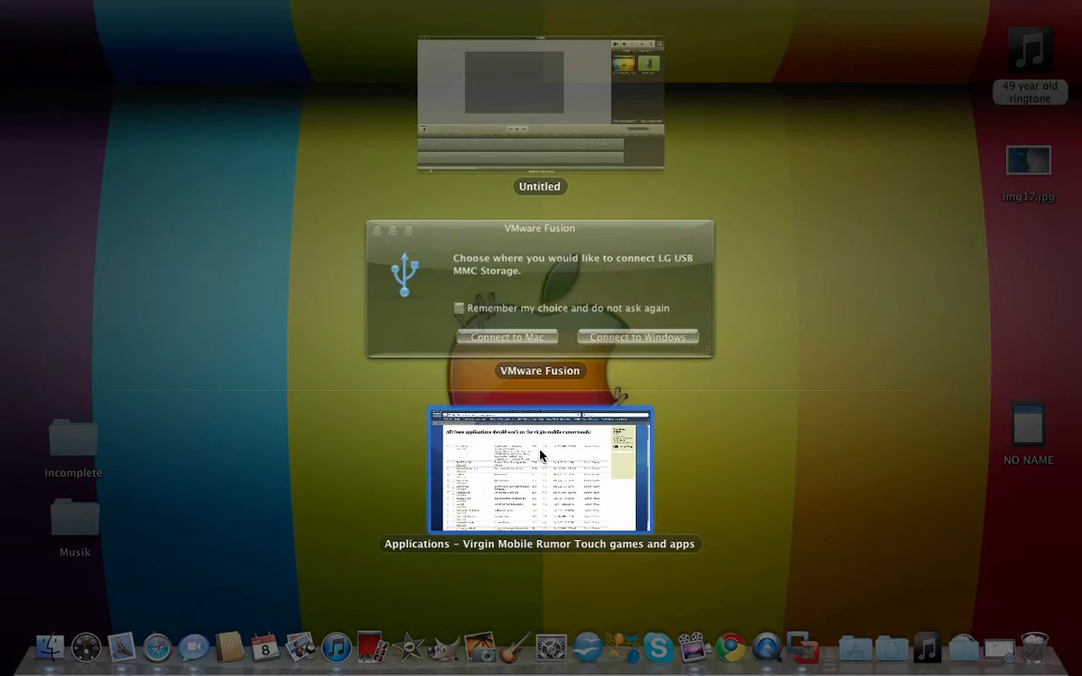
Launch Chrome and go to vmtouch.com from the address bar
left_click(539, 470)
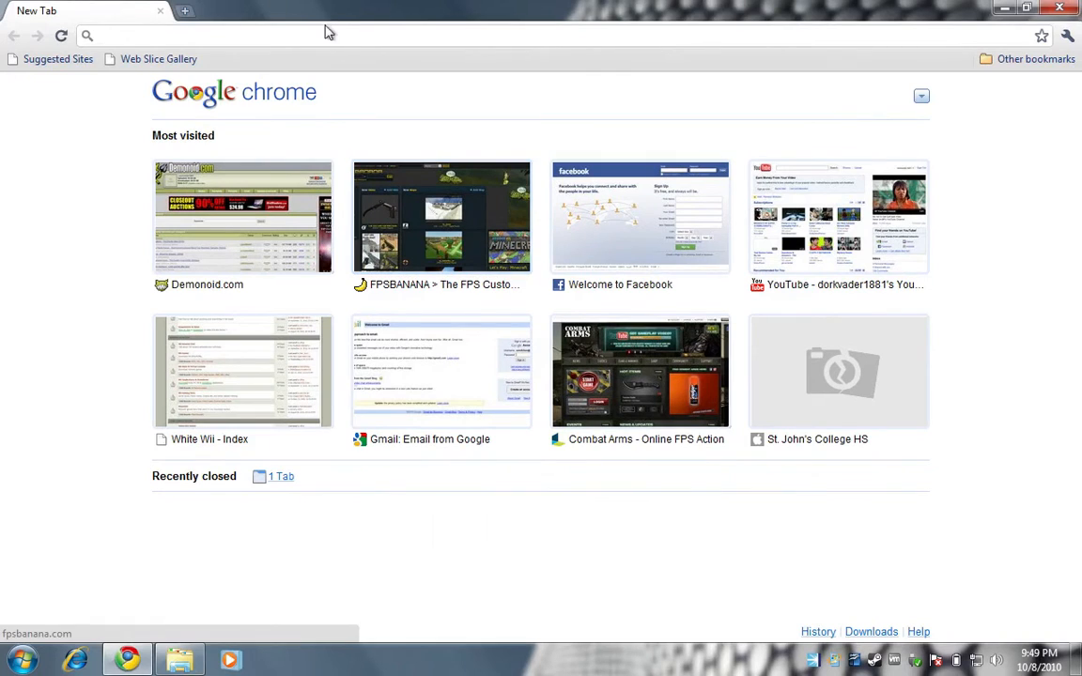
type("vmtouch.com")
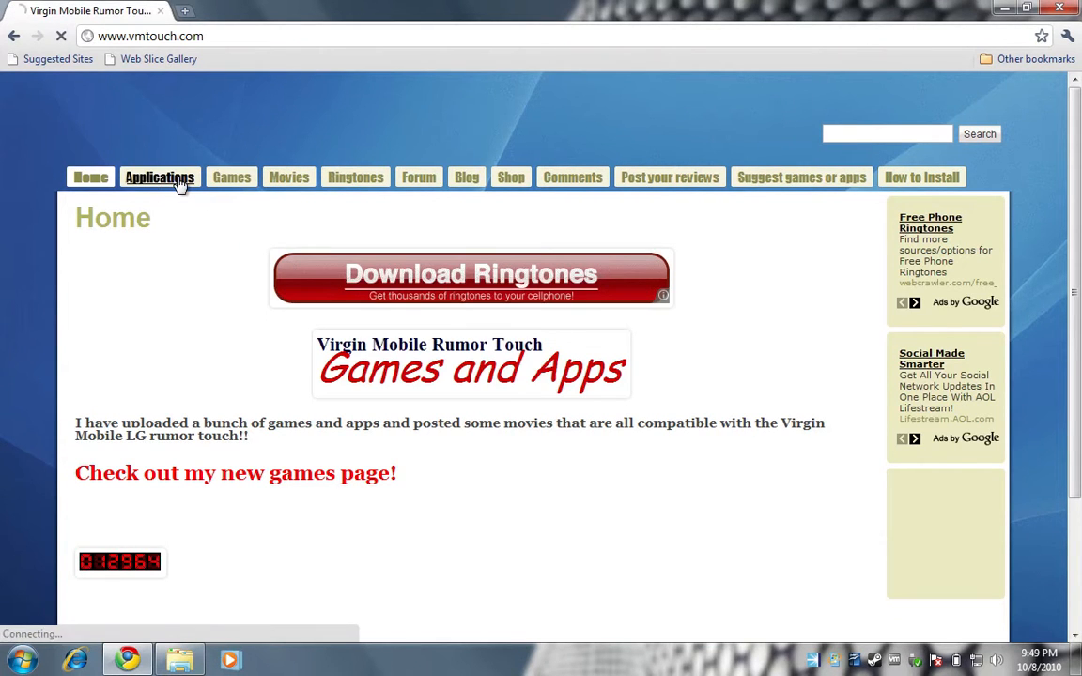
From the Applications list, download jTextLite.zip to the Downloads folder
left_click(160, 177)
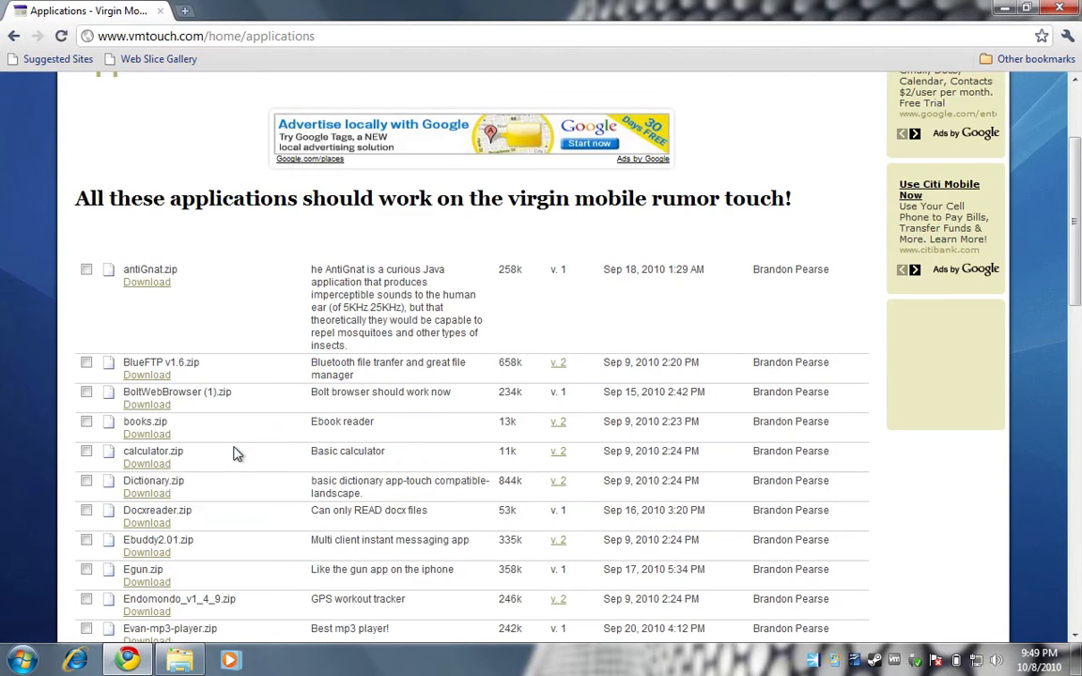
scroll("down", 3)
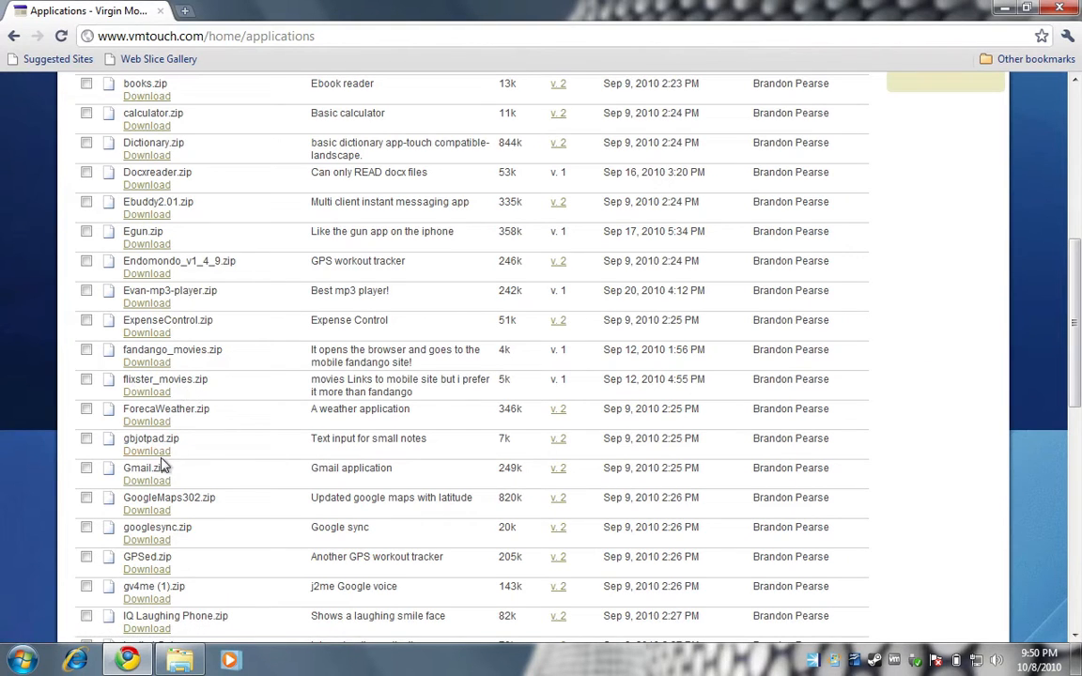
scroll("down", 3)
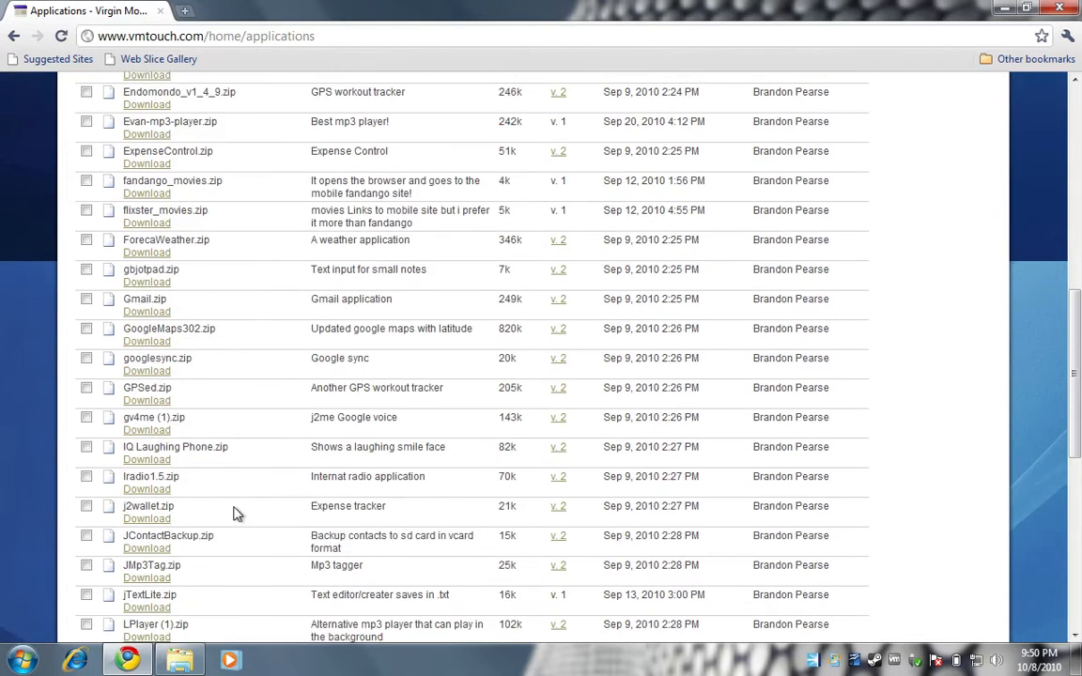
scroll("down", 3)
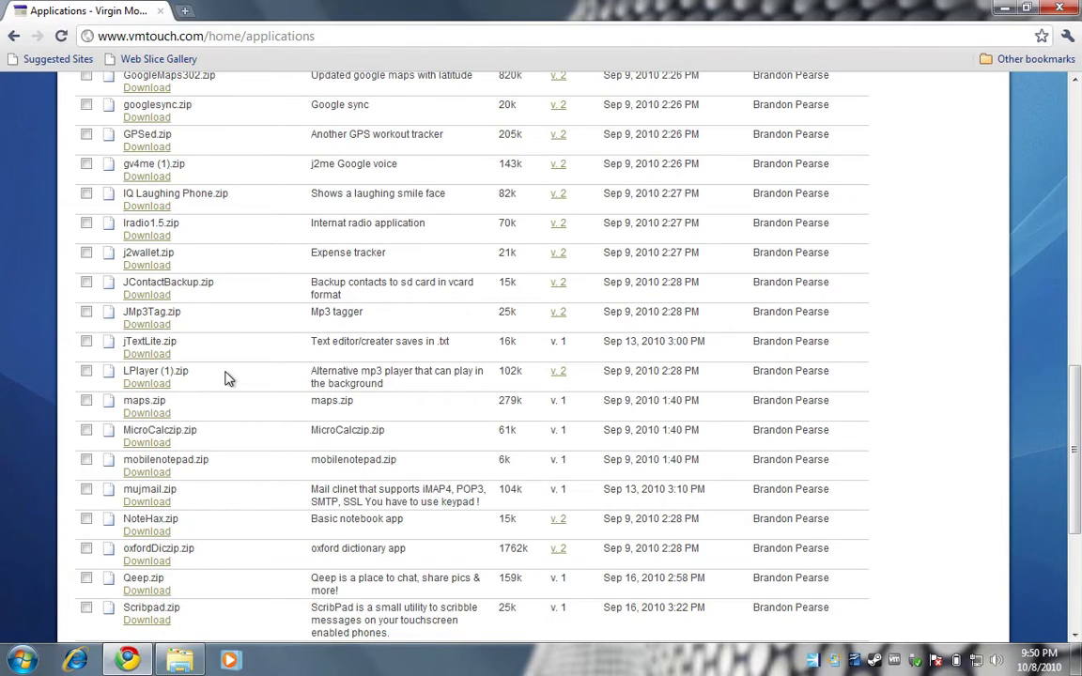
mouse_move(147, 353)
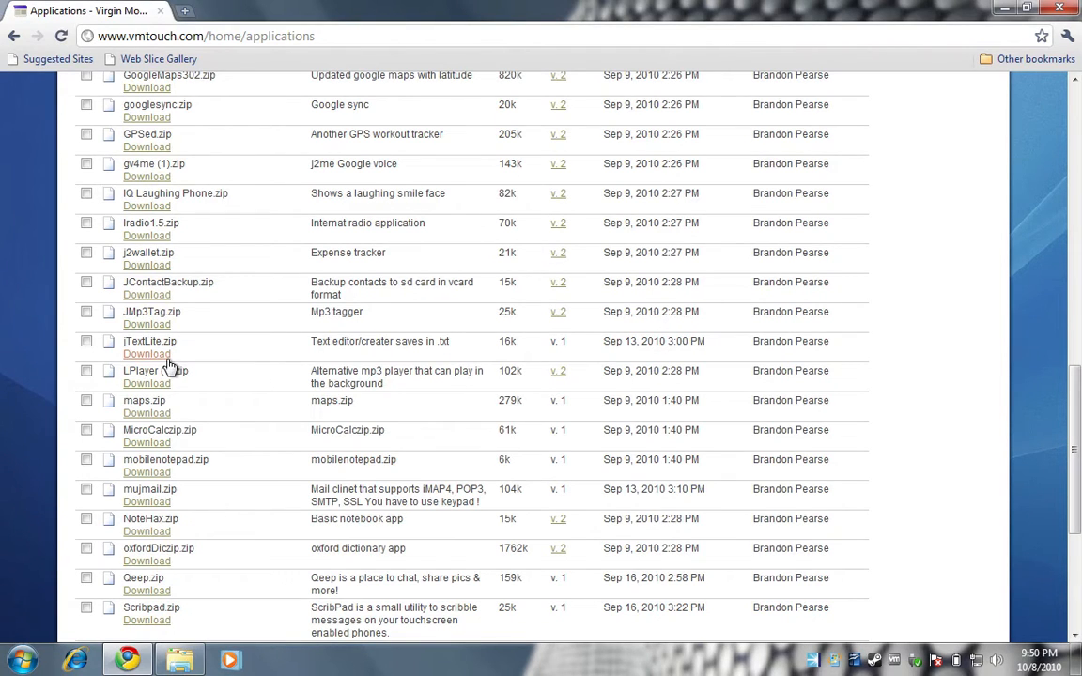
left_click(146, 353)
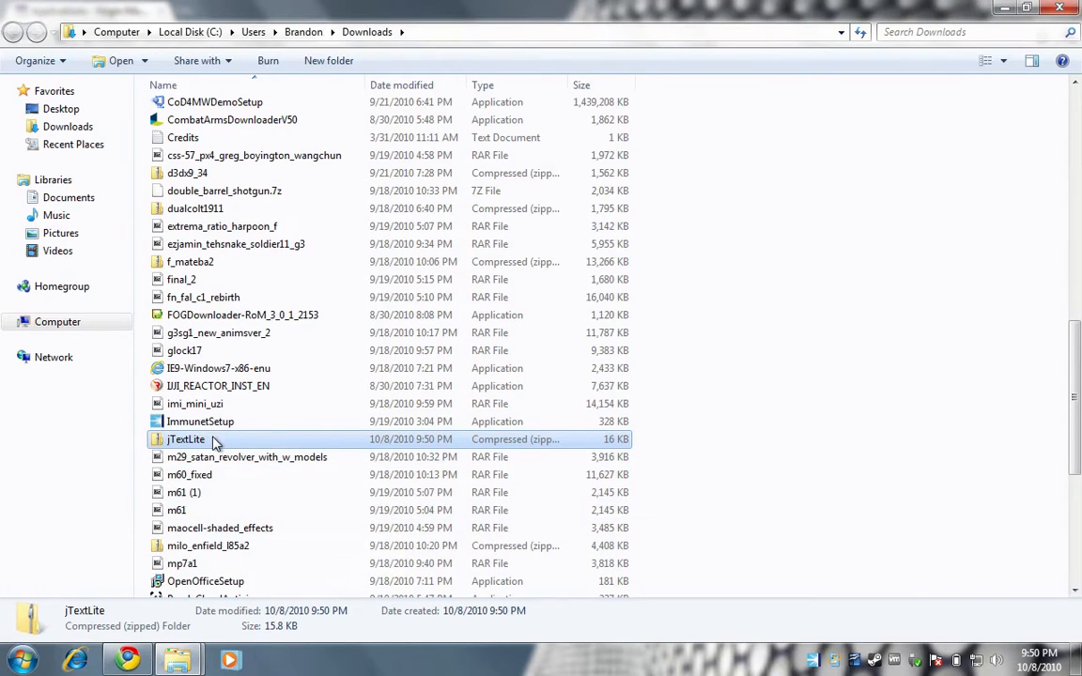
Peek inside jTextLite.zip, then extract it with 7-Zip into a jTextLite folder
double_click(185, 440)
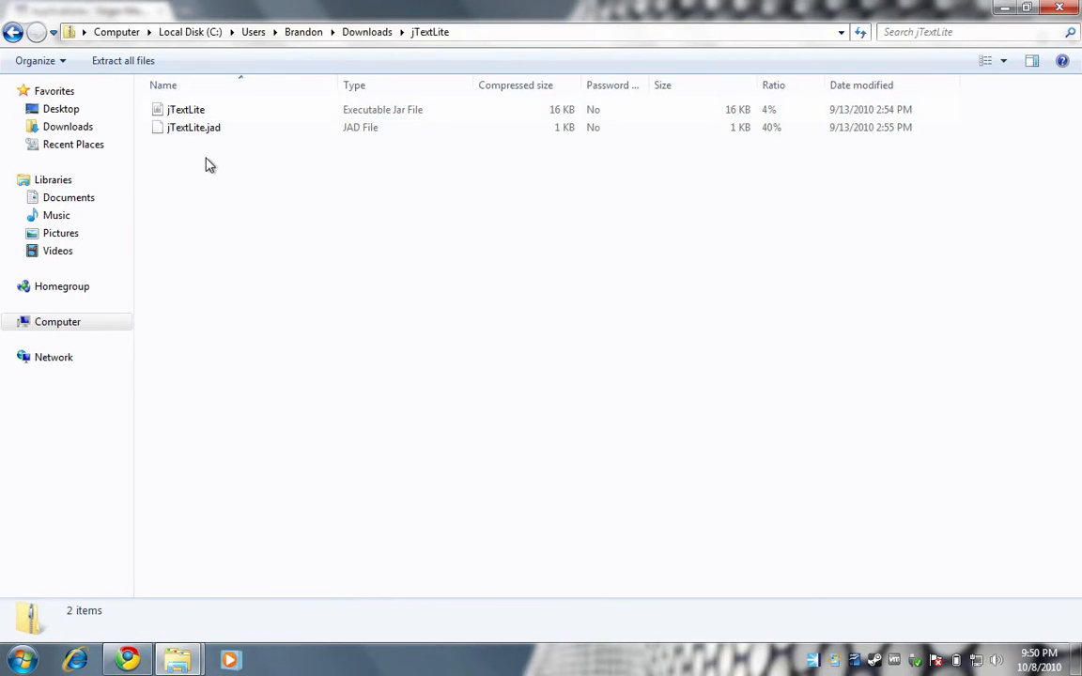
mouse_move(15, 30)
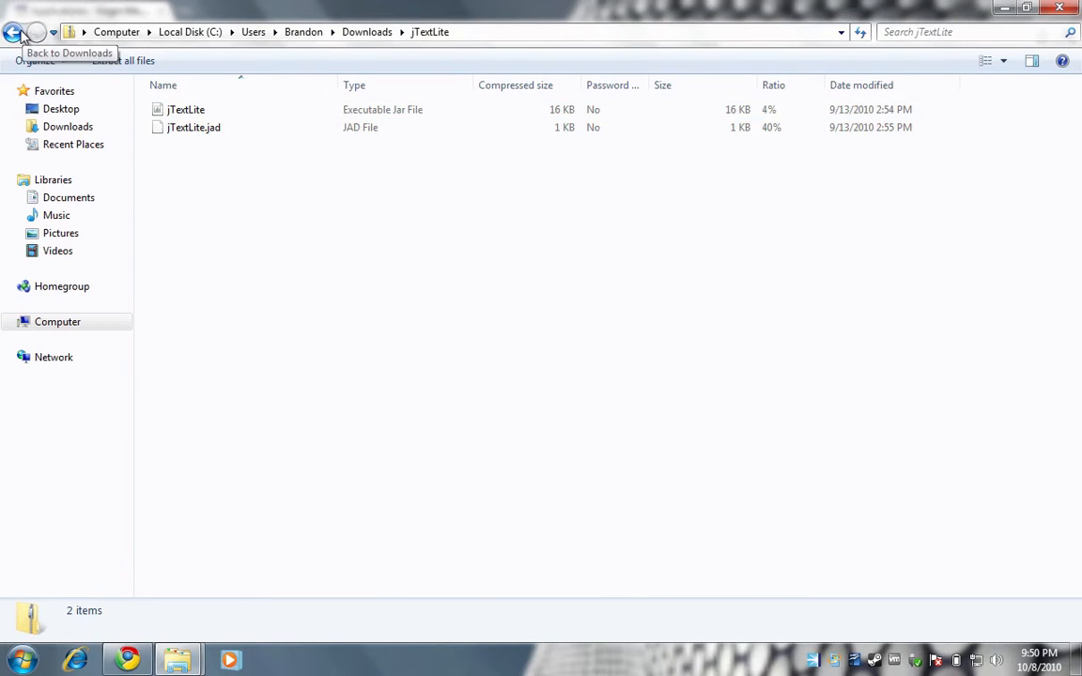
left_click(15, 31)
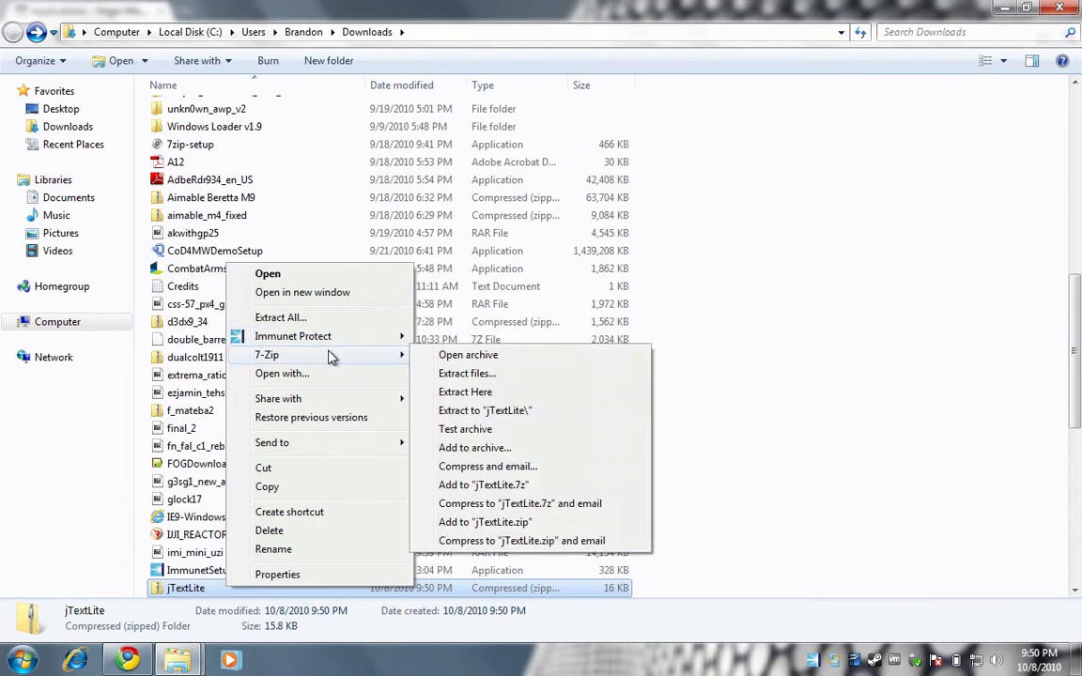
left_click(466, 393)
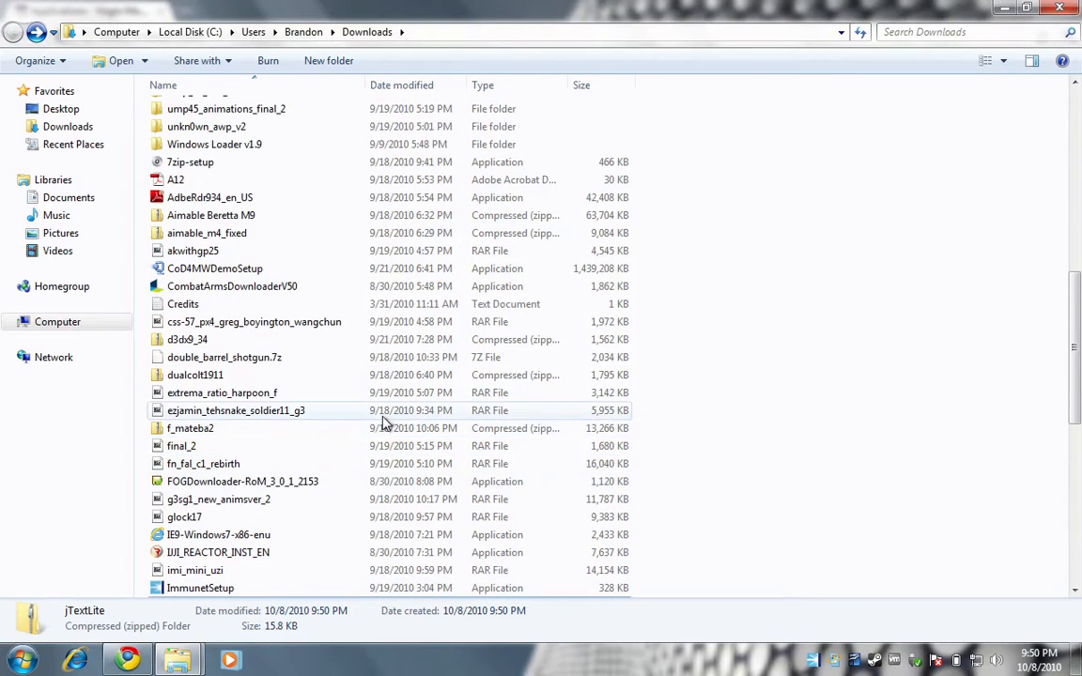
Locate and select the extracted jTextLite folder in Downloads for copying
scroll("up", 3)
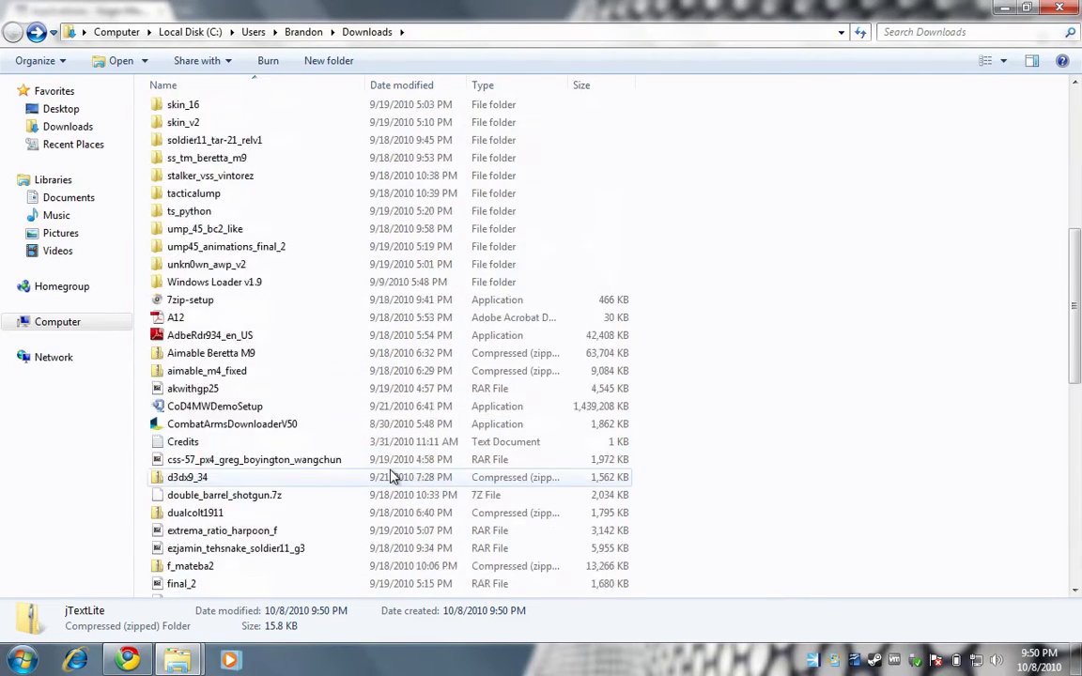
scroll("up", 3)
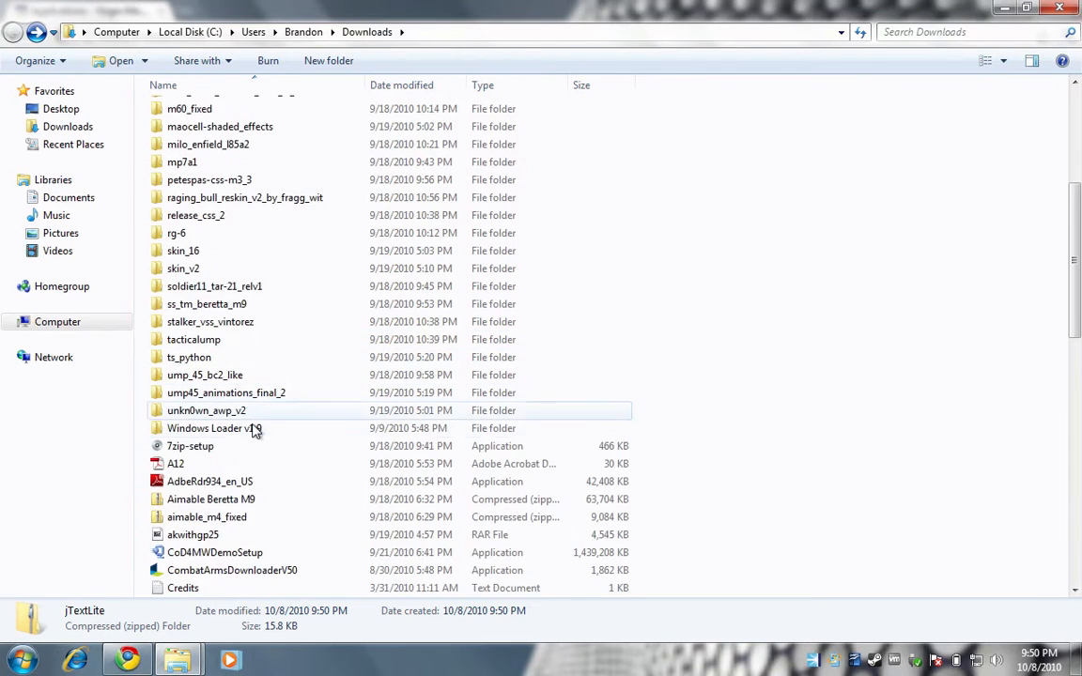
scroll("up", 3)
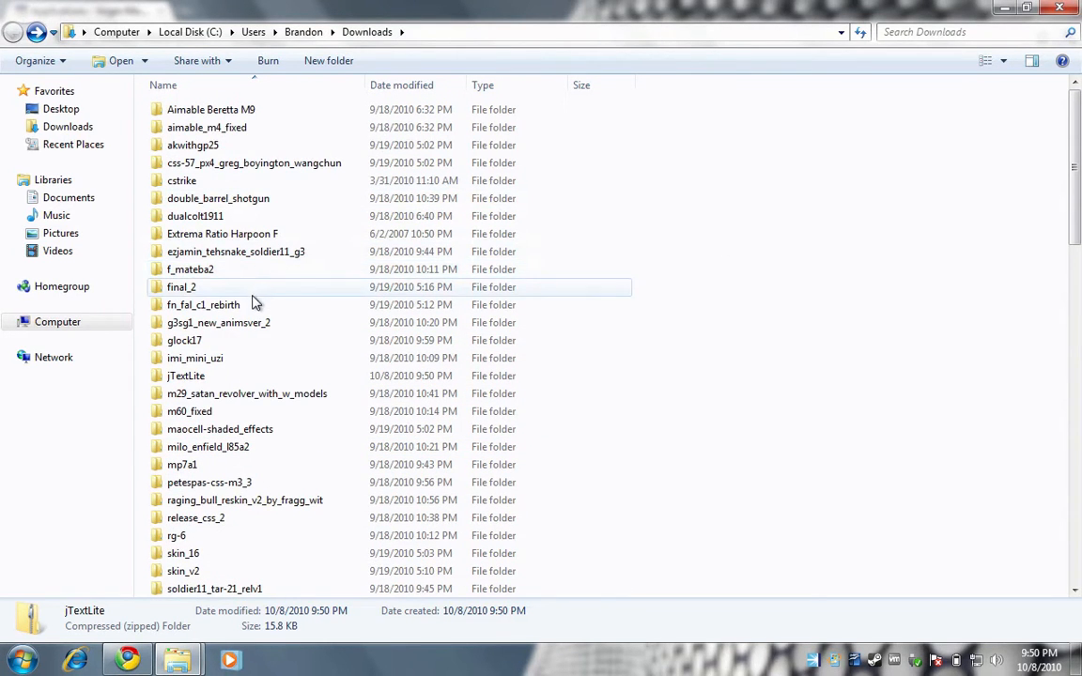
left_click(186, 376)
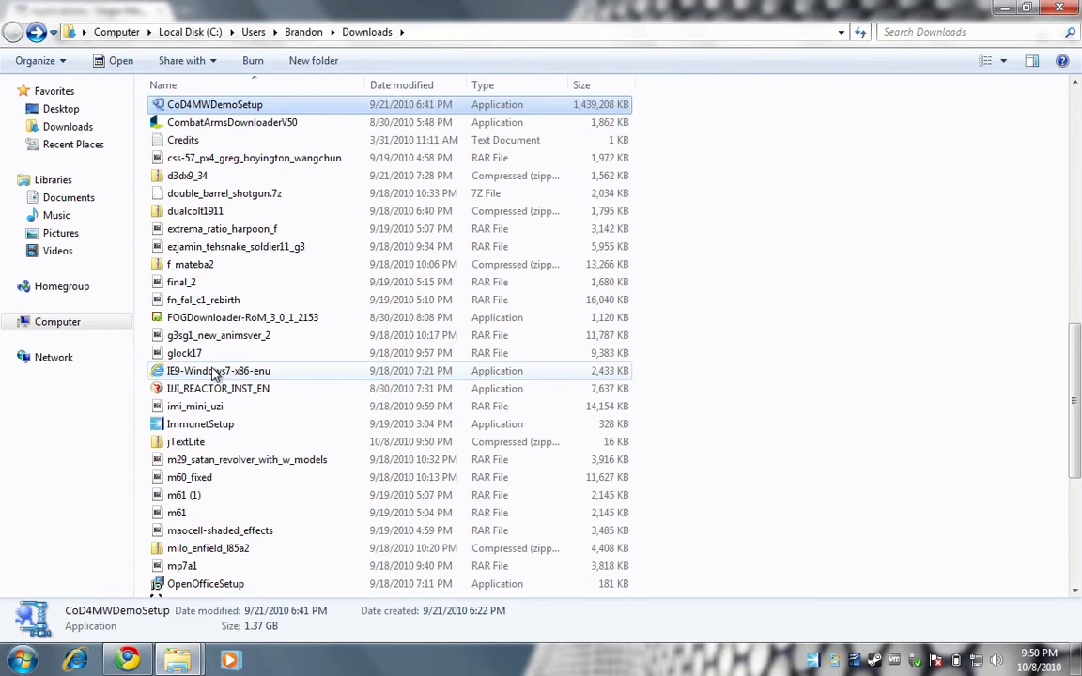
scroll("up", 3)
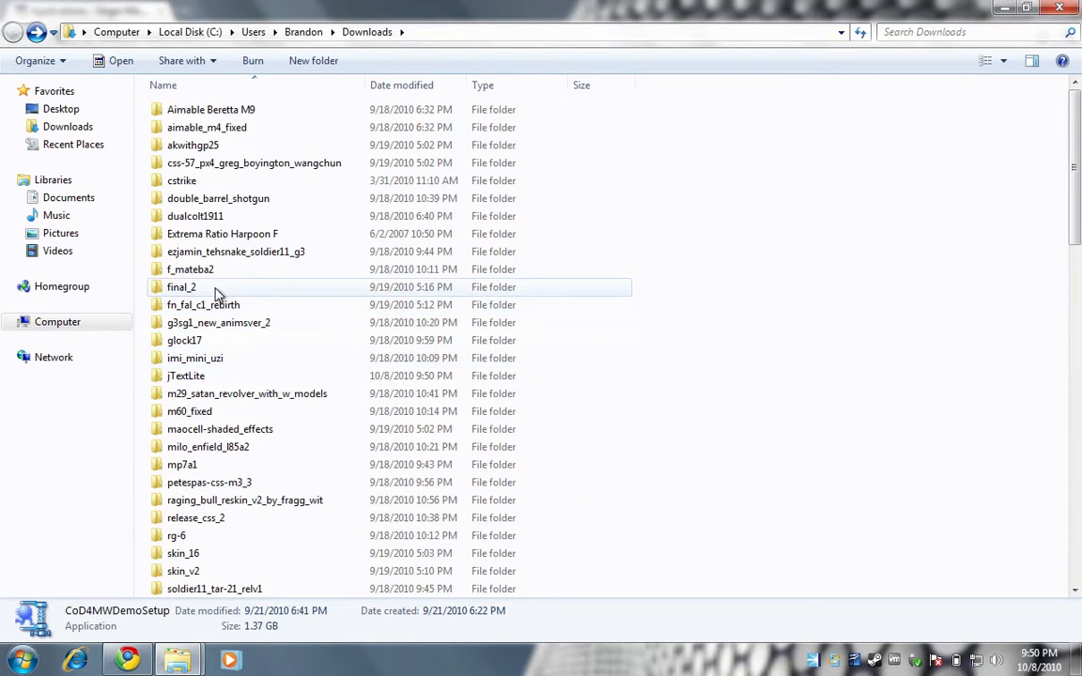
left_click(184, 376)
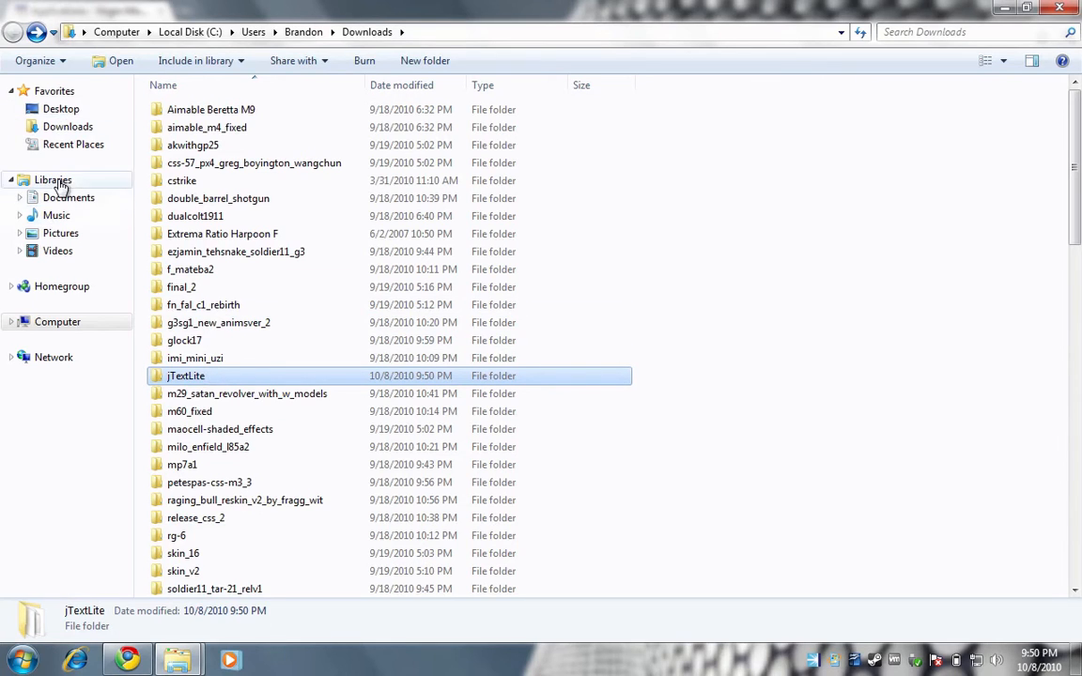
From Computer, open the VIRGIN! (E:) phone drive and its APPS folder
left_click(56, 321)
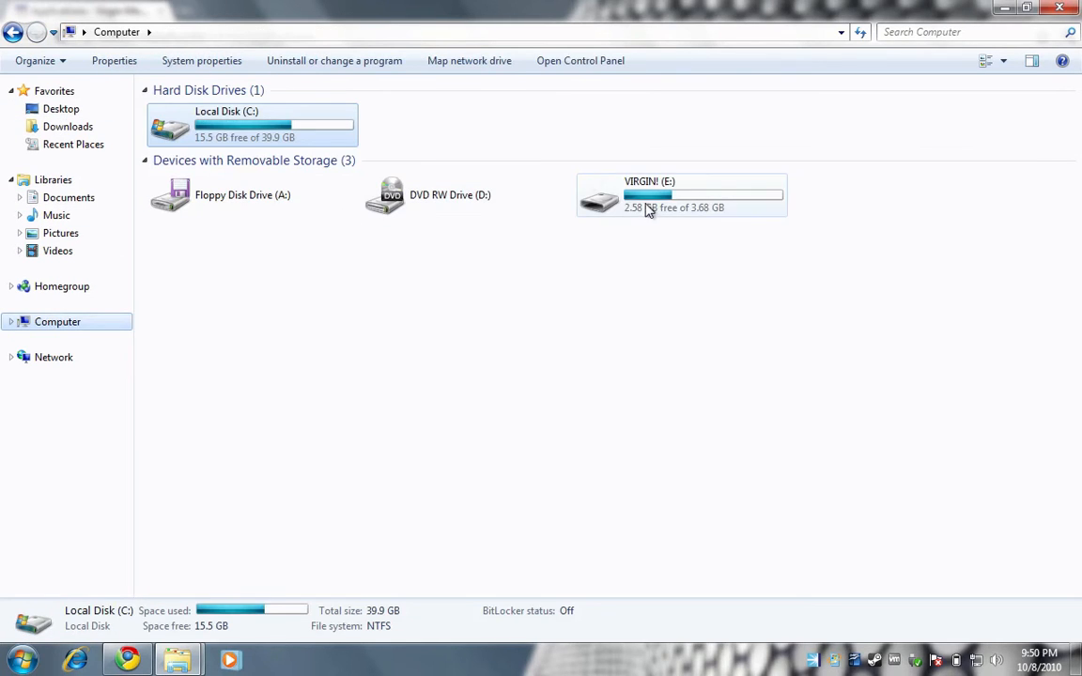
double_click(680, 193)
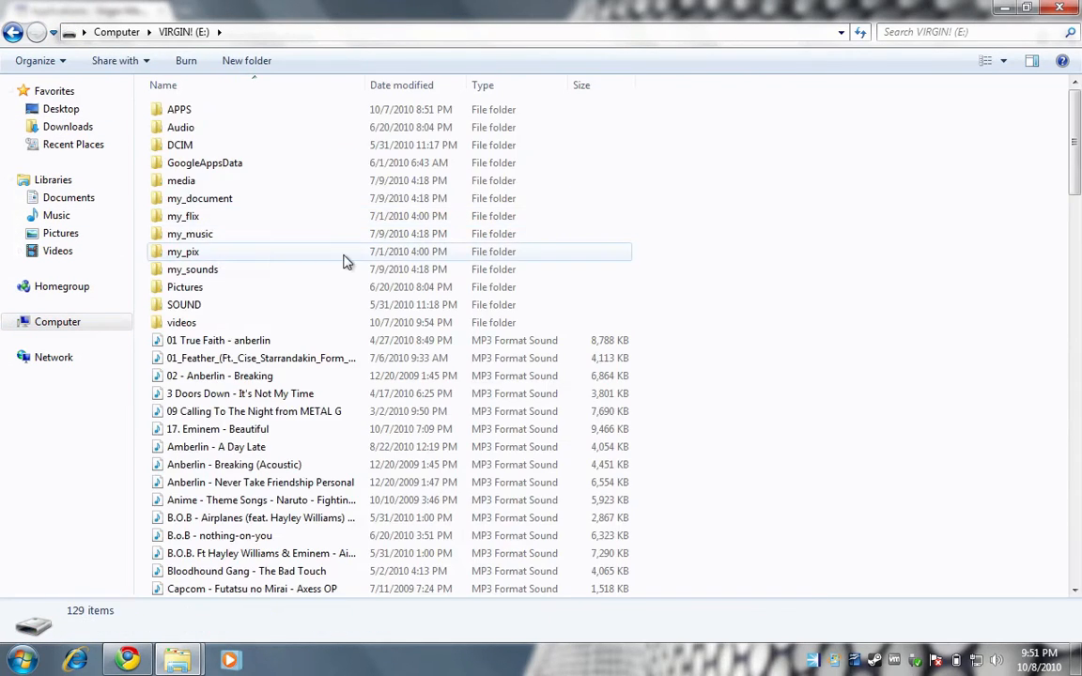
left_click(179, 109)
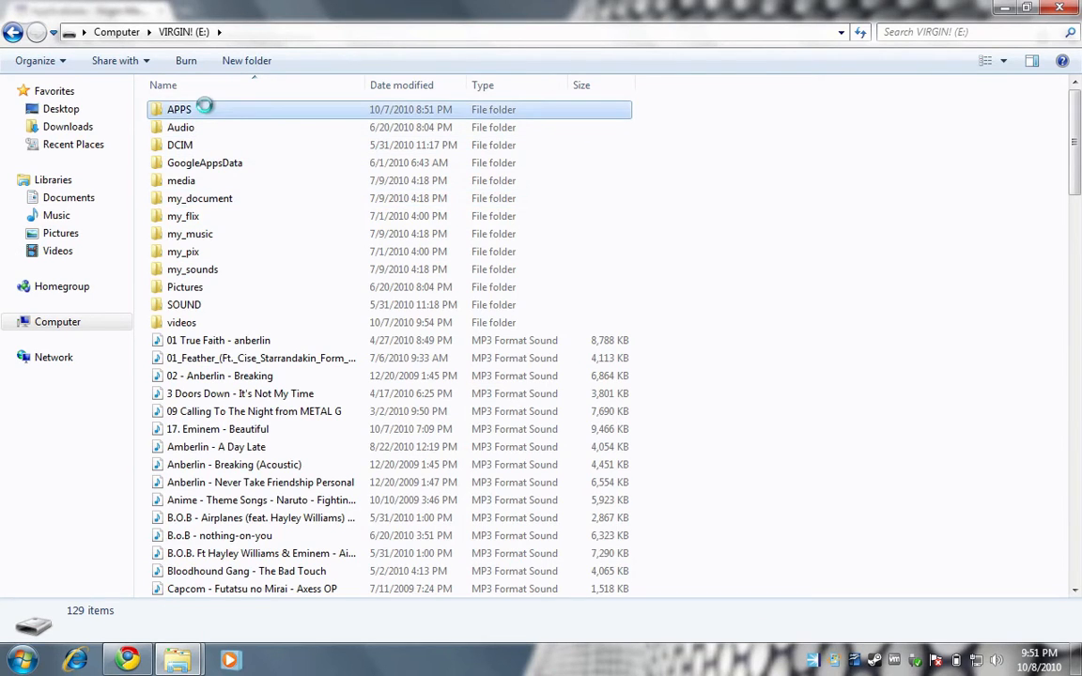
double_click(178, 109)
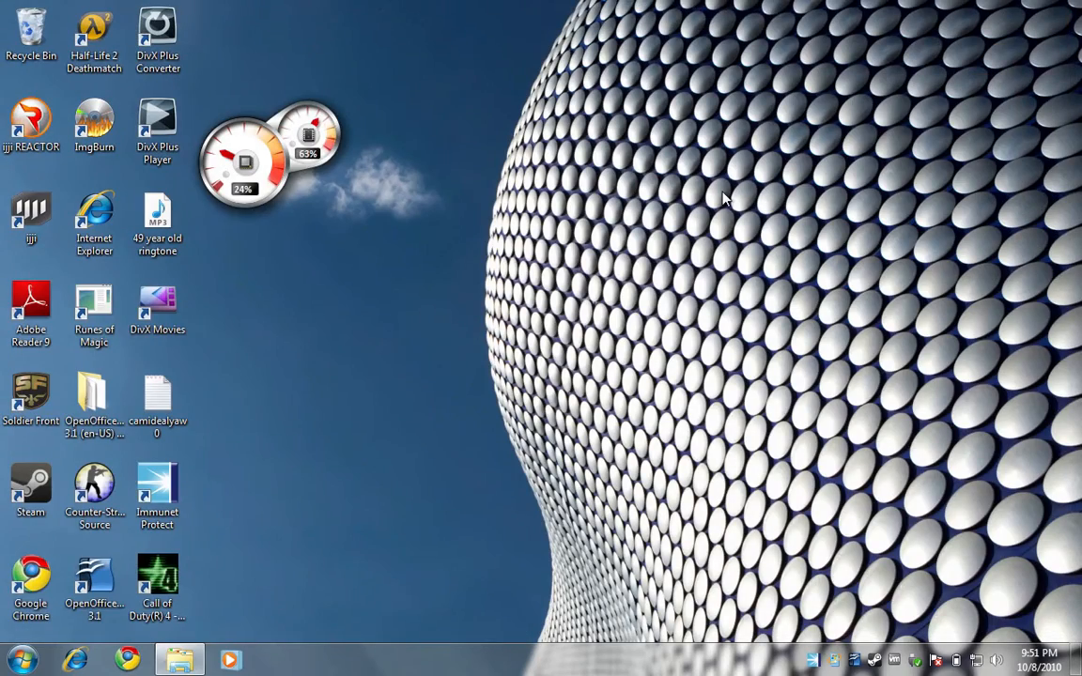
mouse_move(542, 275)
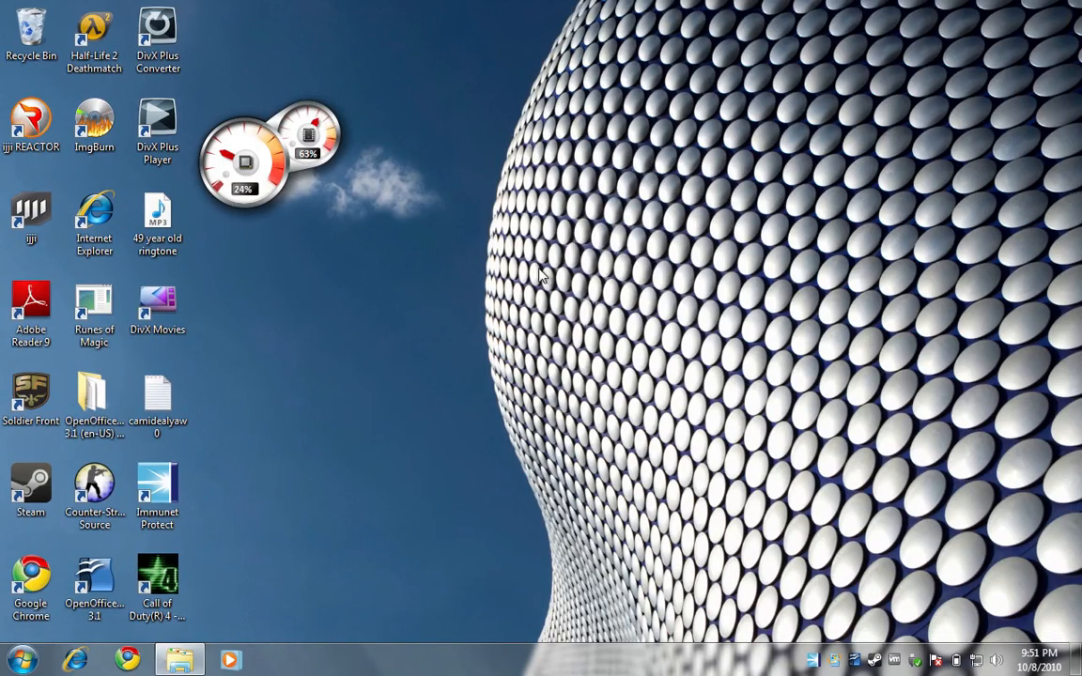